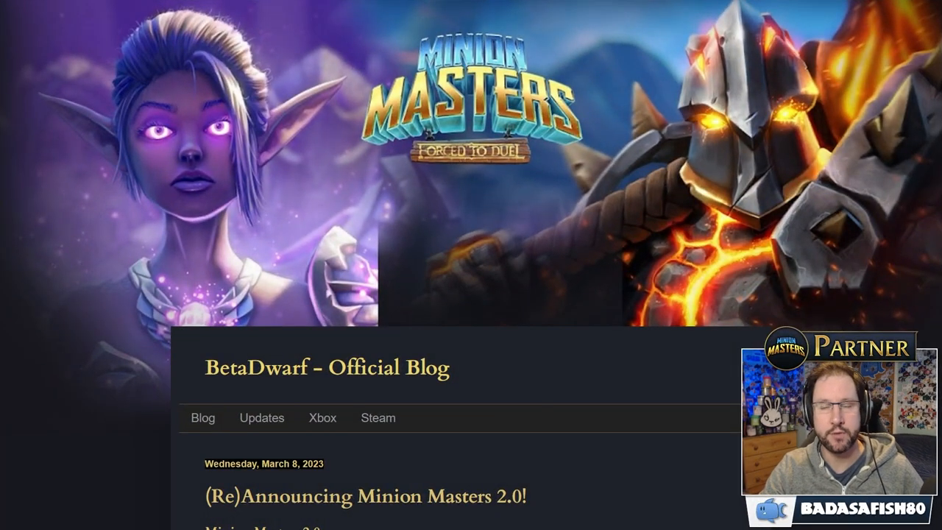
- Scroll the BetaDwarf blog down to the '(Re)Announcing Minion Masters 2.0!' post and its Netflix video
scroll("down", 3)
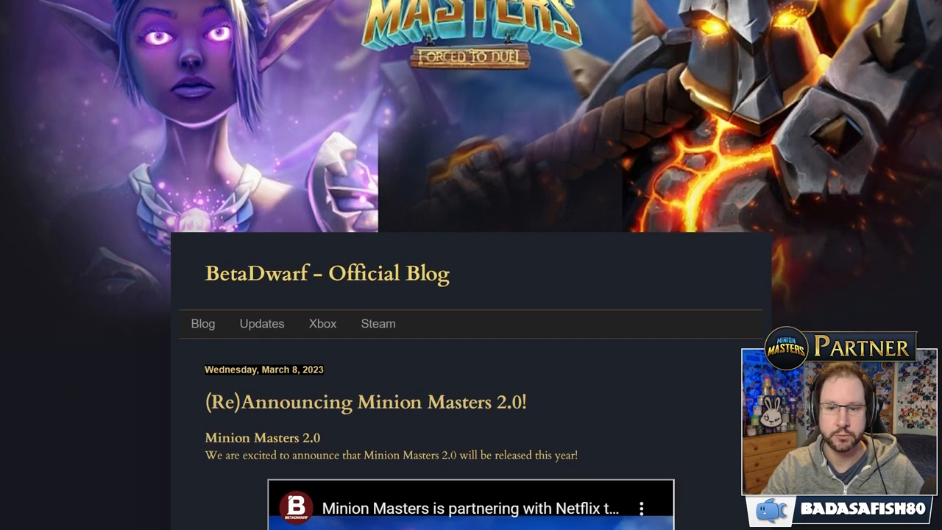
scroll("down", 3)
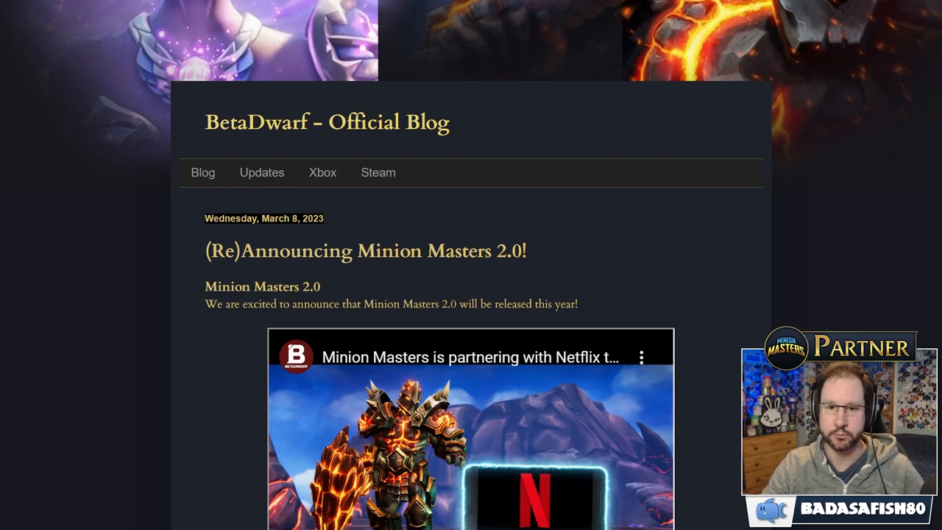
scroll("down", 3)
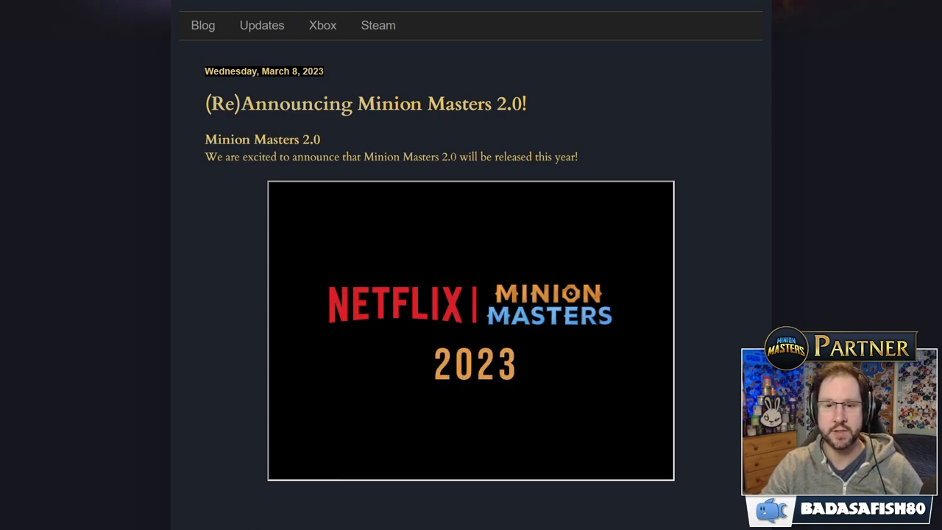
- Scroll past the video to the Netflix section on mobile cross-play and subscriptions
scroll("down", 3)
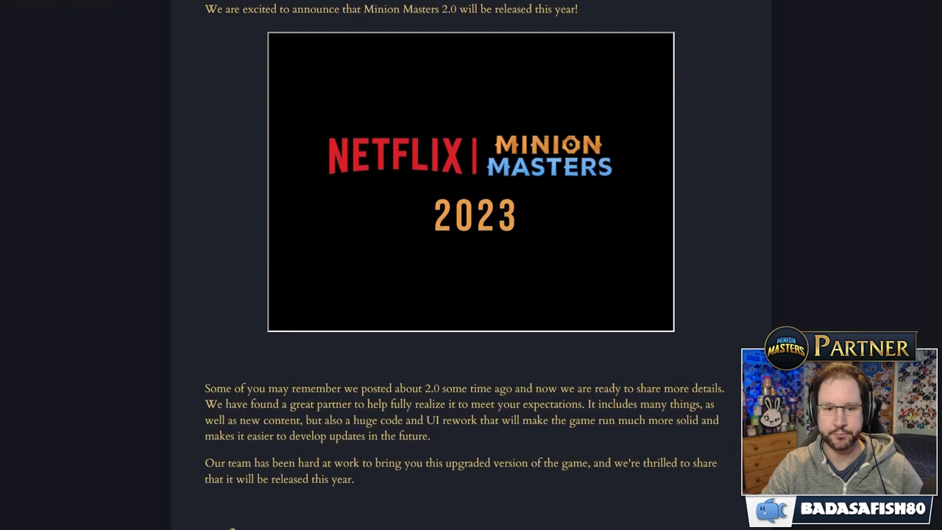
scroll("down", 3)
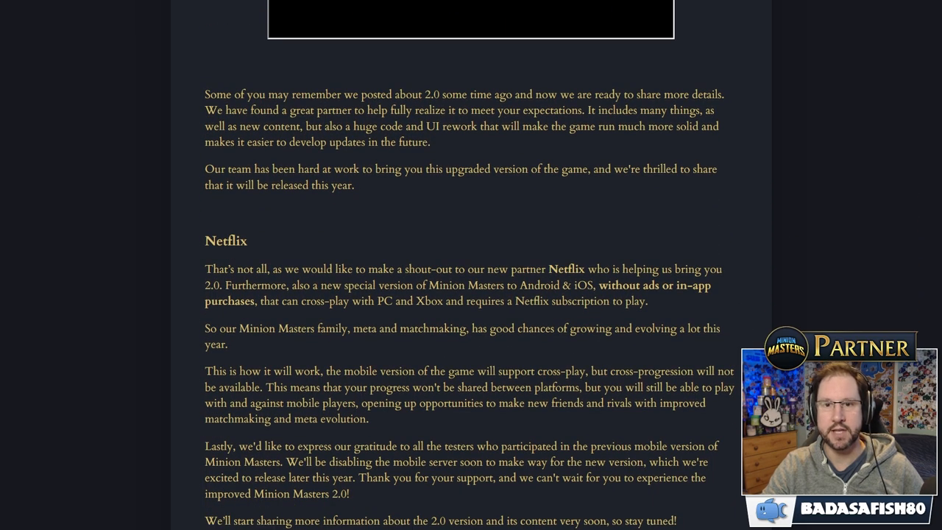
scroll("down", 3)
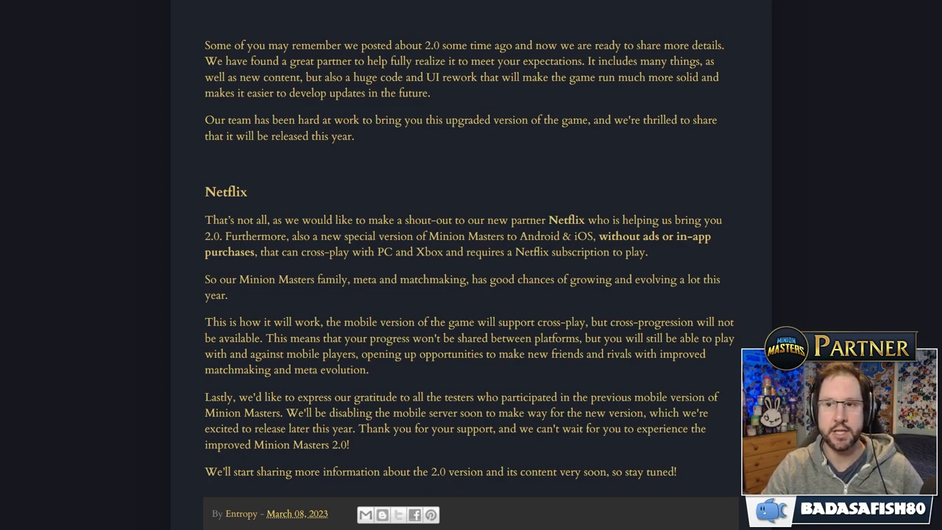
scroll("down", 3)
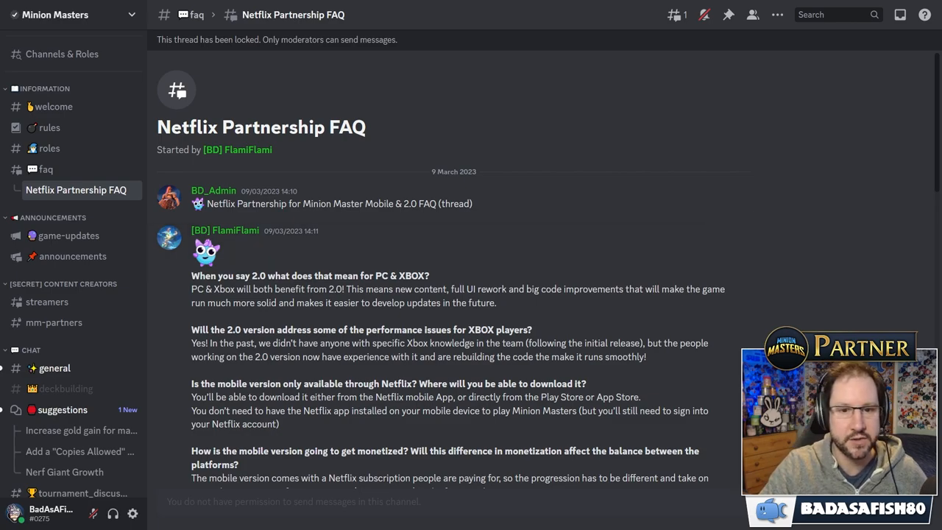
- Drag-select text in the Netflix Partnership FAQ thread in #faq
left_click_drag(191, 275, 283, 288)
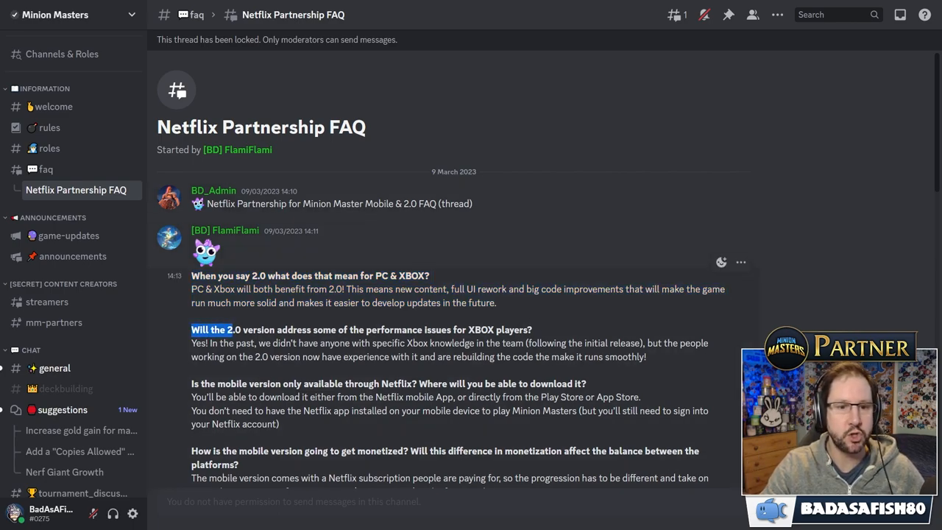
- Highlight the Xbox performance question and its answer in the FAQ
left_click_drag(191, 329, 646, 357)
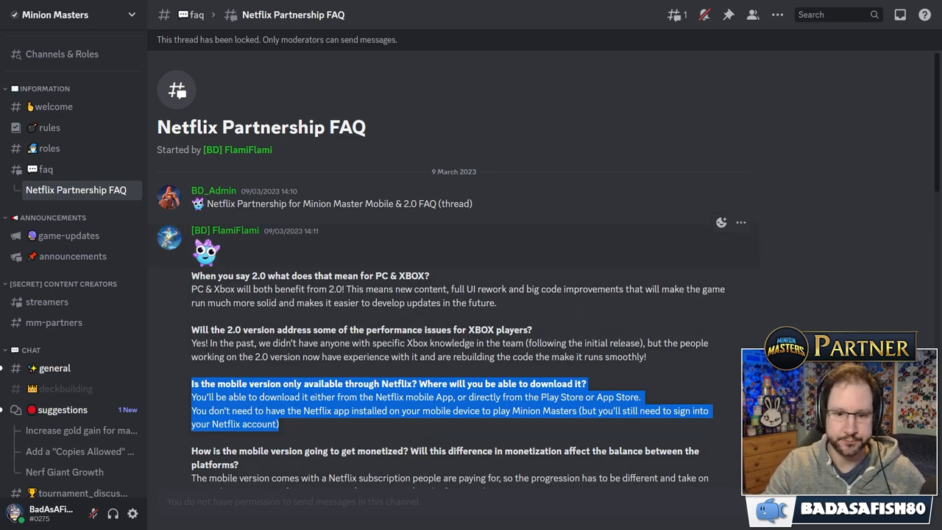
- Highlight the 'dumbing down the game for casual mobile players' question and answer
scroll("down", 3)
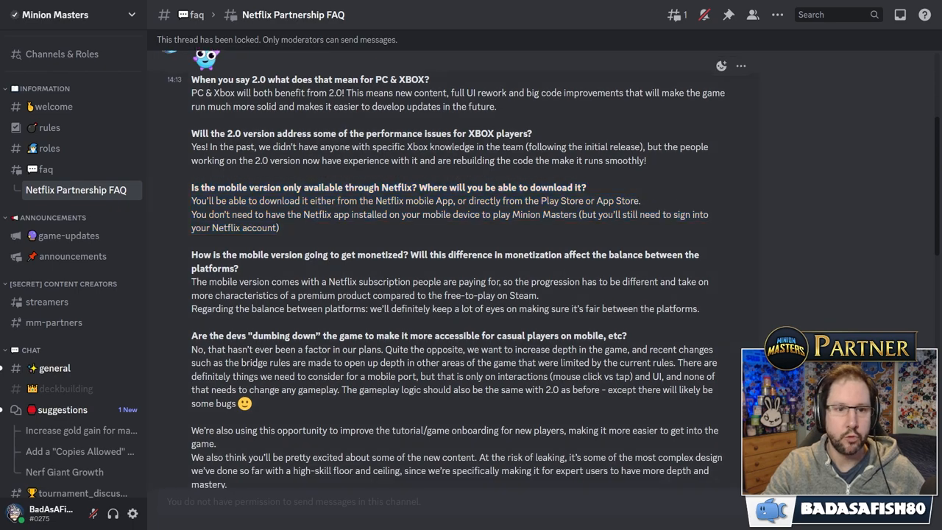
left_click_drag(192, 255, 699, 308)
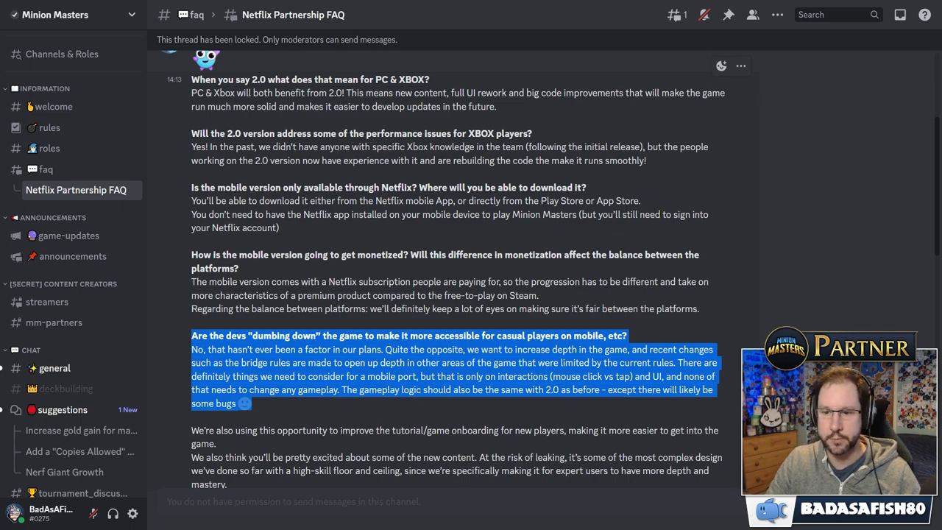
scroll("down", 3)
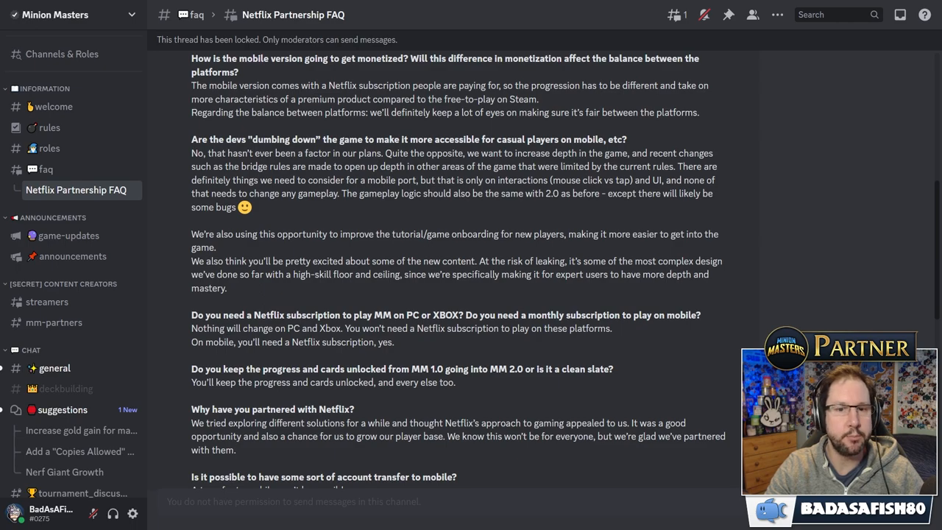
- Highlight the 'Why have you partnered with Netflix?' answer, then scroll further down
left_click_drag(192, 234, 313, 274)
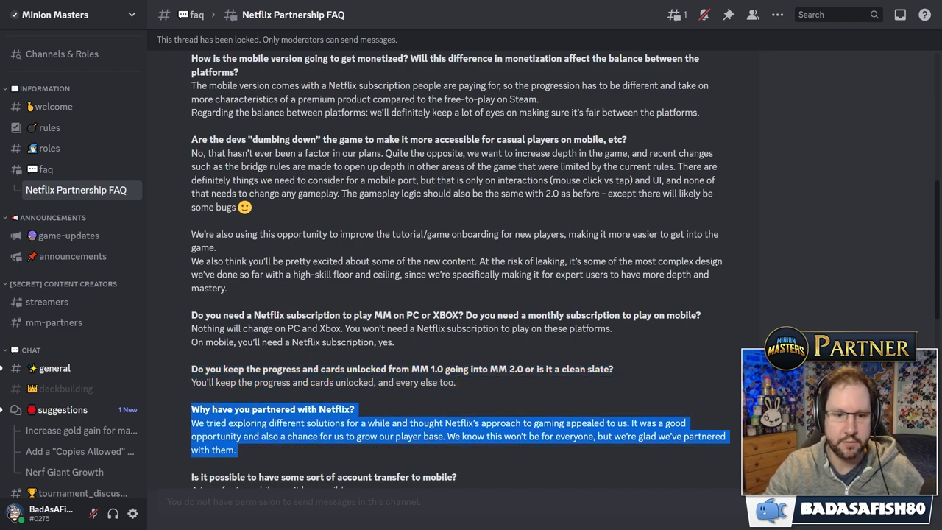
scroll("down", 3)
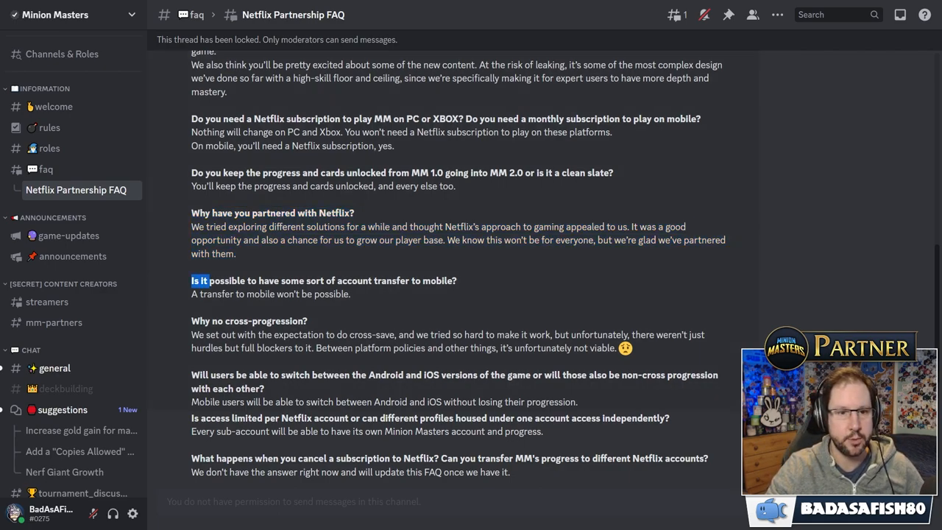
- Highlight the account-transfer-to-mobile answer and scroll toward the cross-progression entries
left_click_drag(191, 281, 351, 293)
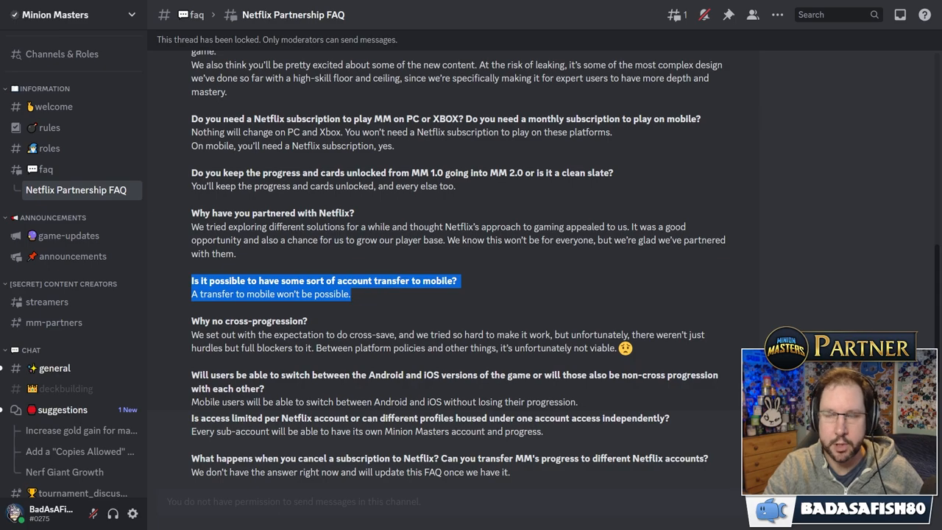
scroll("down", 3)
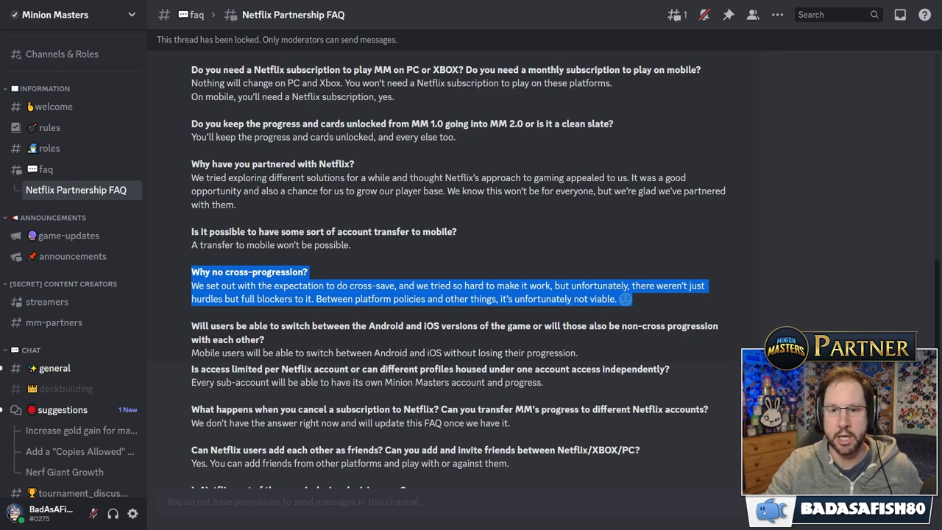
scroll("down", 3)
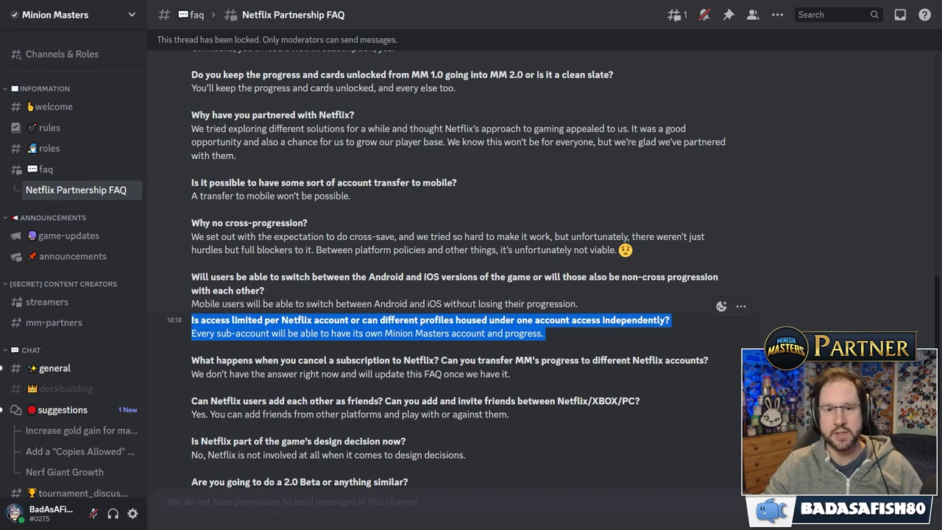
- Scroll down to the 'Is access limited per Netflix account' entry
scroll("down", 3)
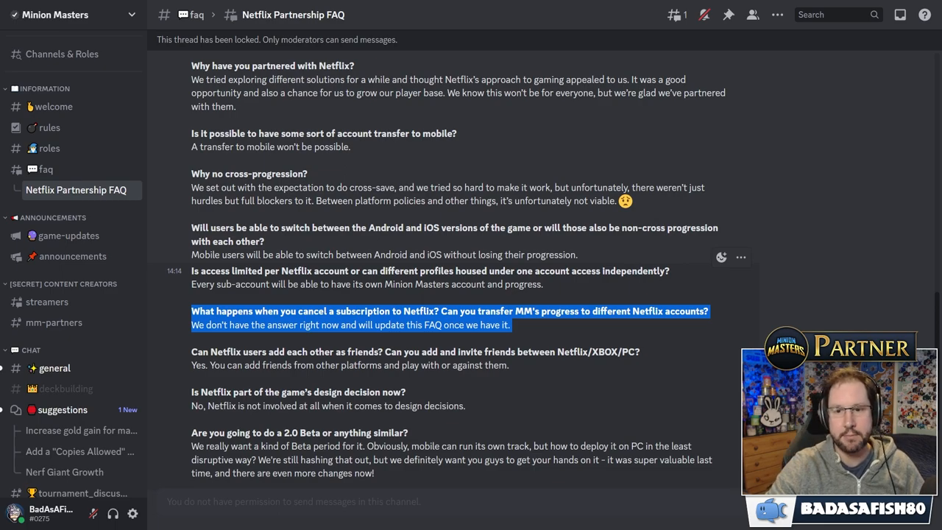
- Scroll down to the 'Is Netflix part of the game's design decision' entry
scroll("down", 3)
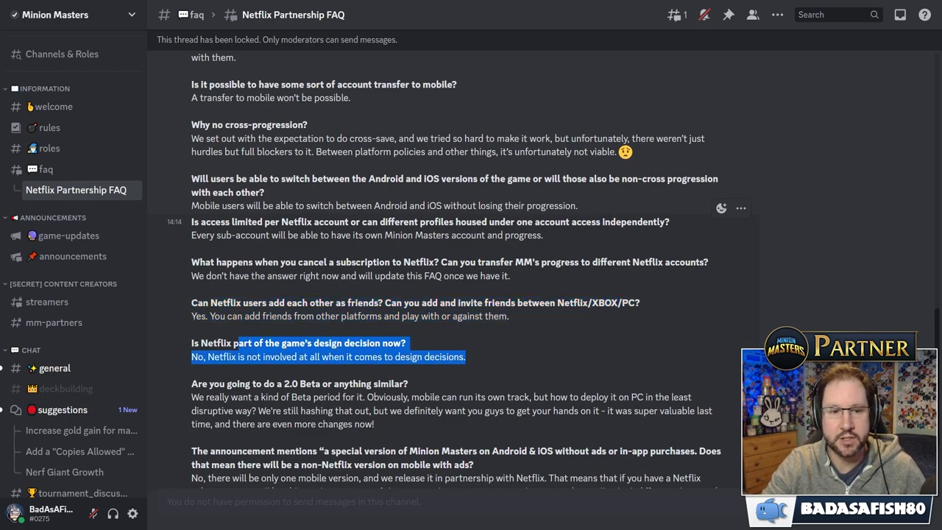
scroll("down", 3)
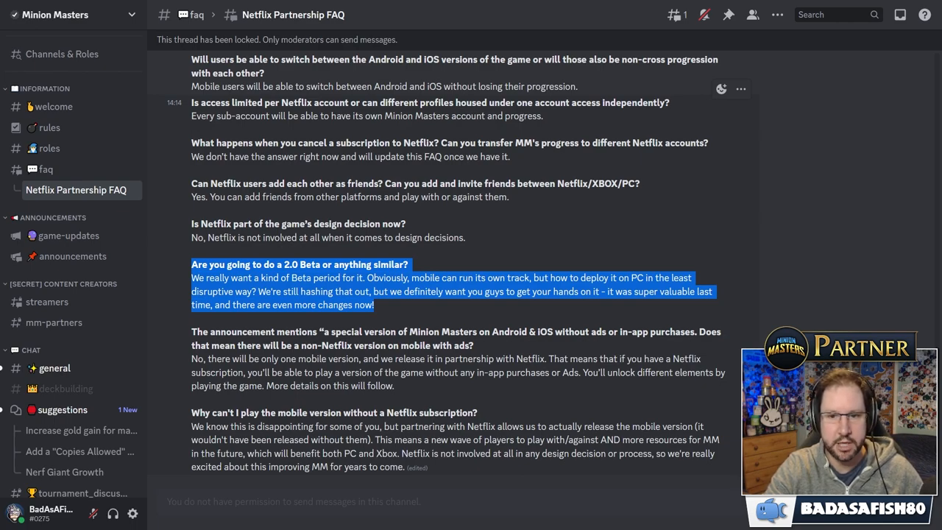
- Highlight the answer about a non-Netflix mobile version
left_click_drag(265, 358, 395, 385)
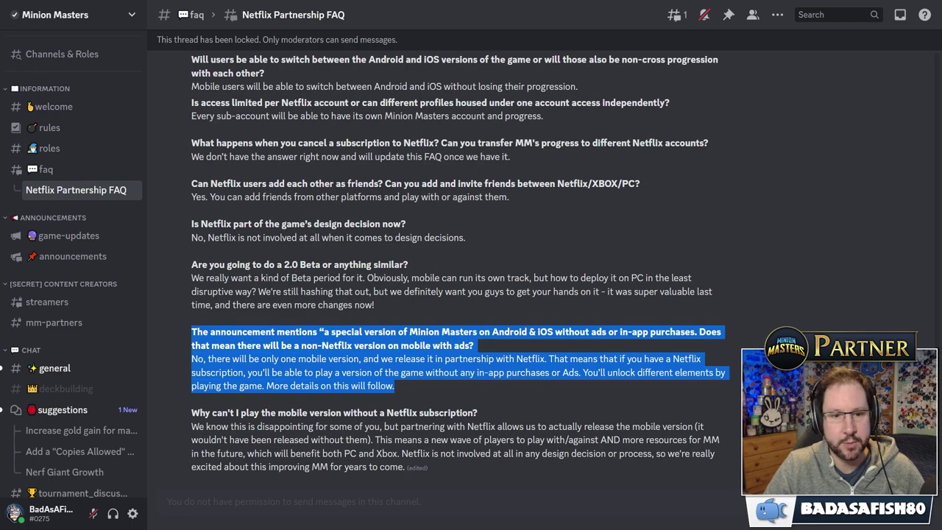
mouse_move(456, 109)
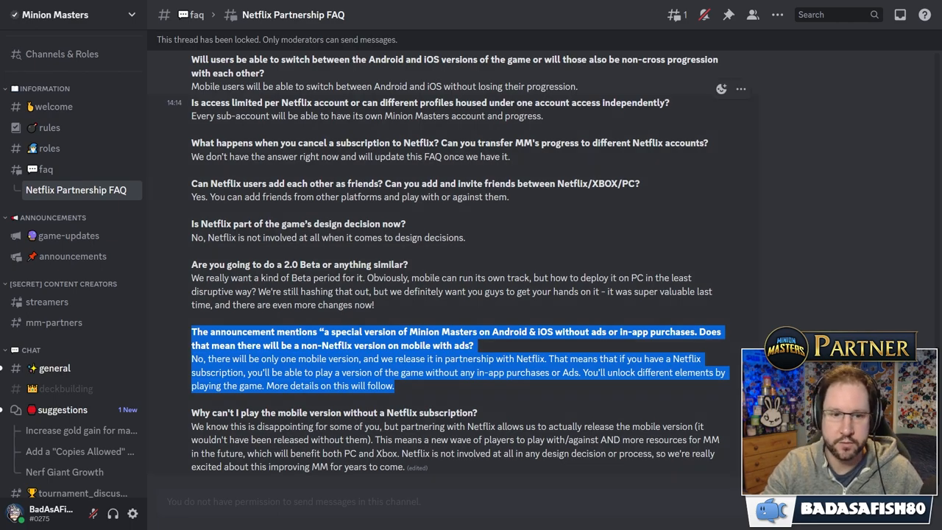